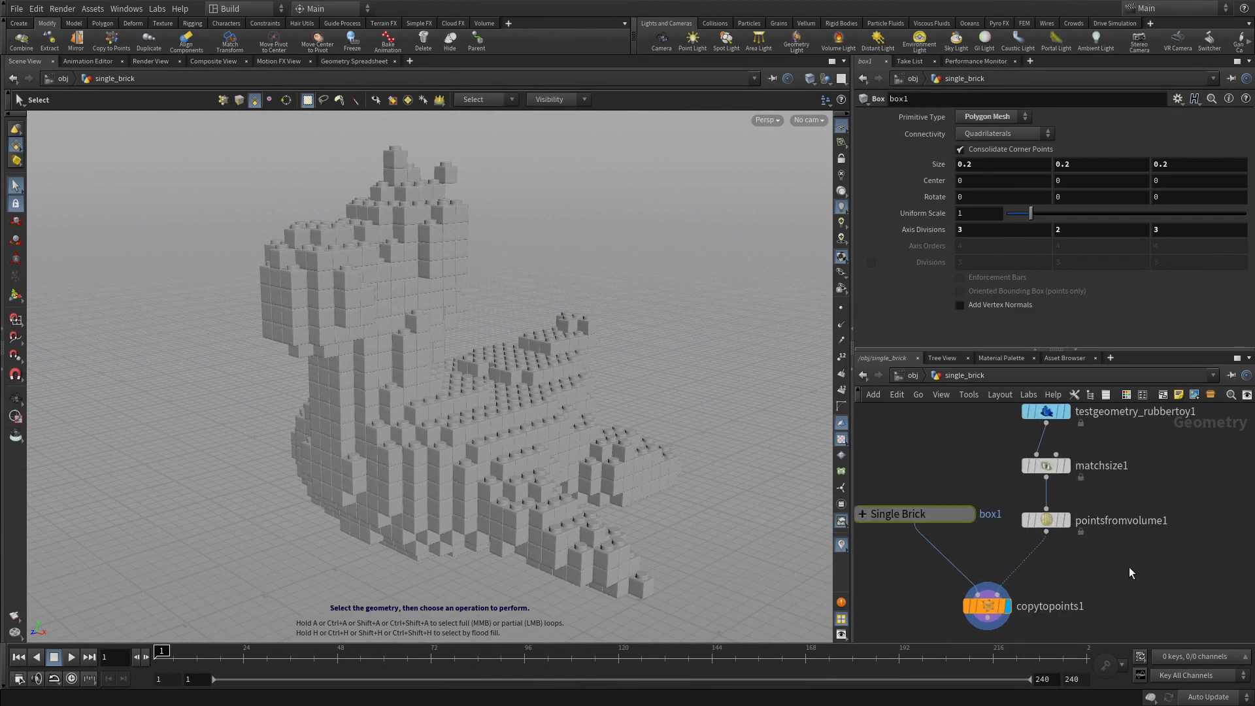
- Colour the brick points 0.5,0,0 red before copytopoints1 and mark a render region over the toy's upper body
key(Tab)
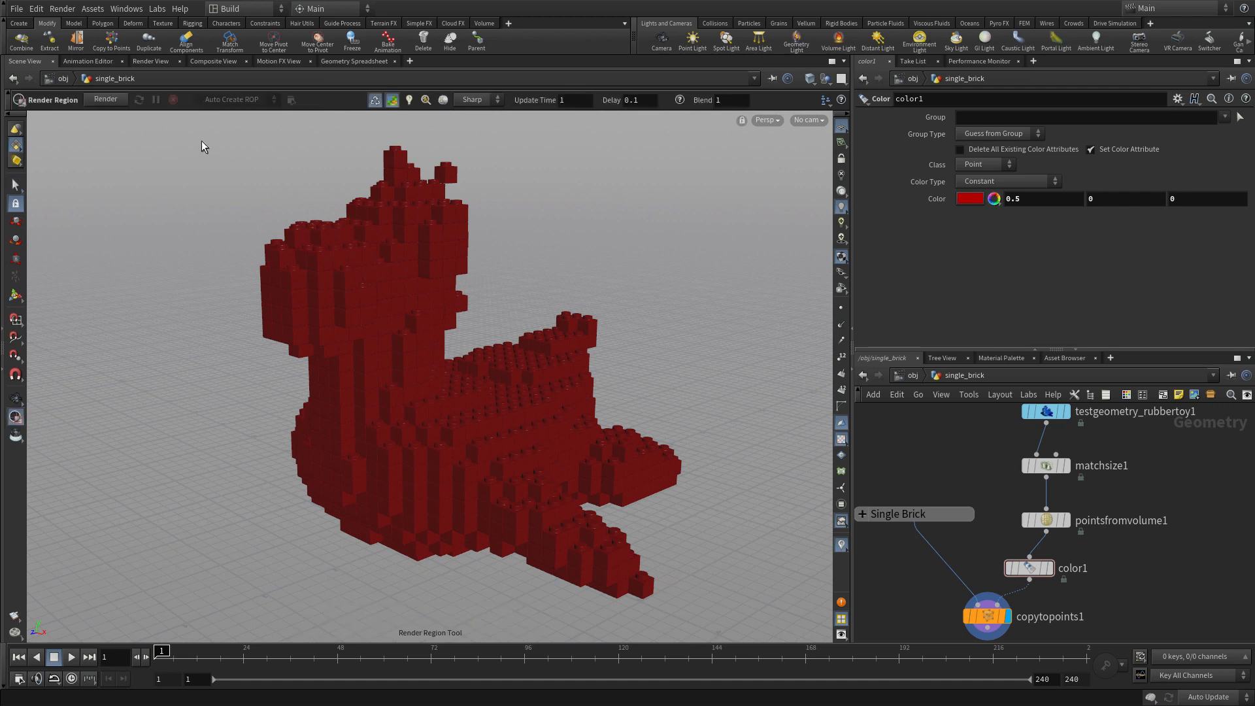
drag(204, 143, 521, 465)
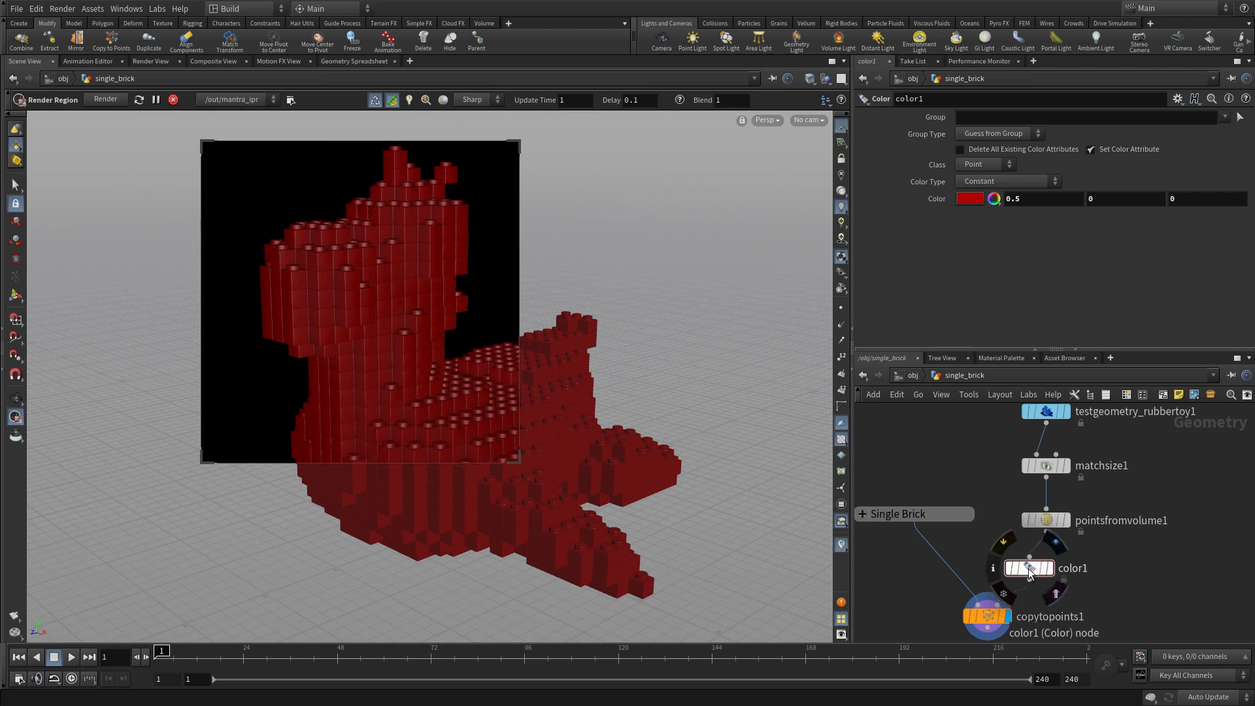
- Enable Pack and Instance on copytopoints1 and close the render preview region
click(987, 617)
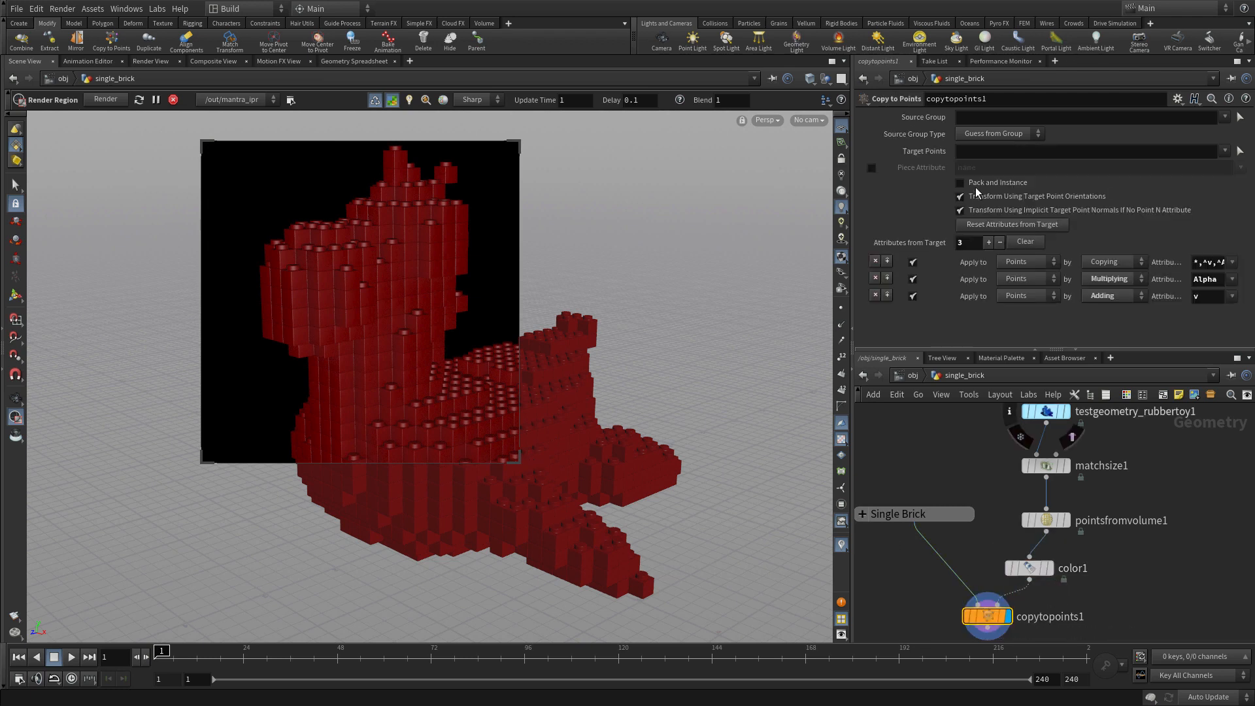
click(960, 182)
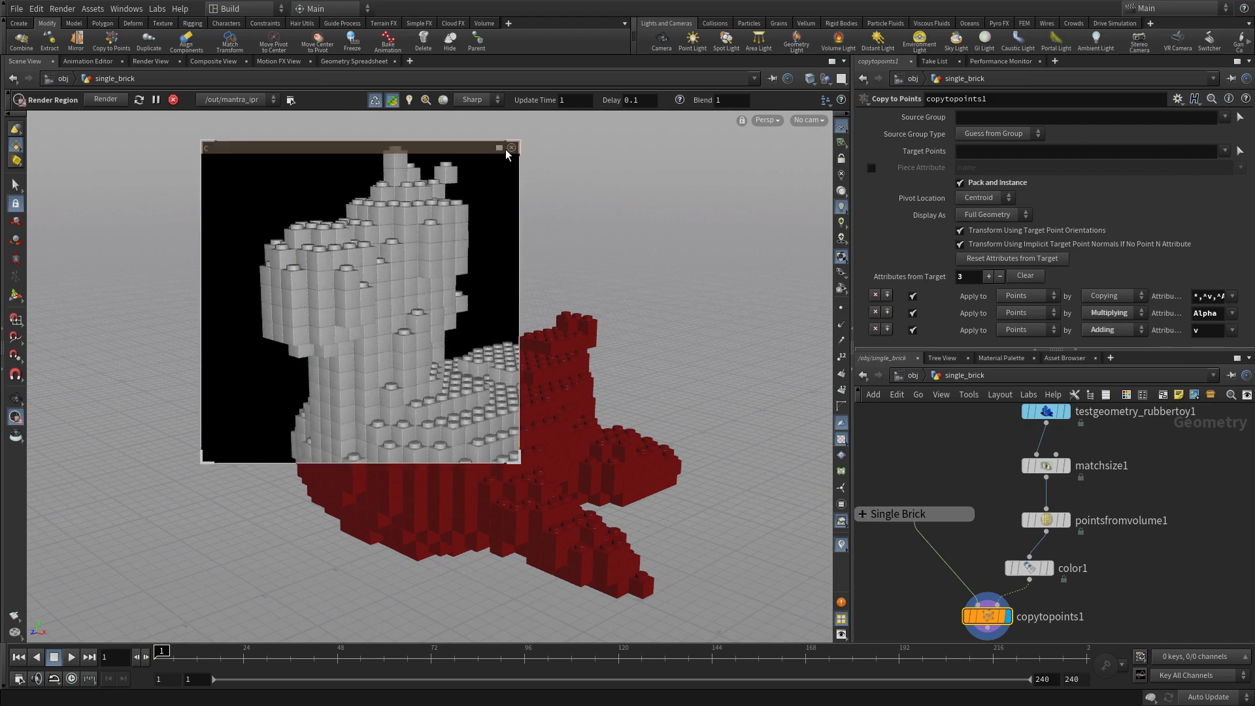
click(511, 146)
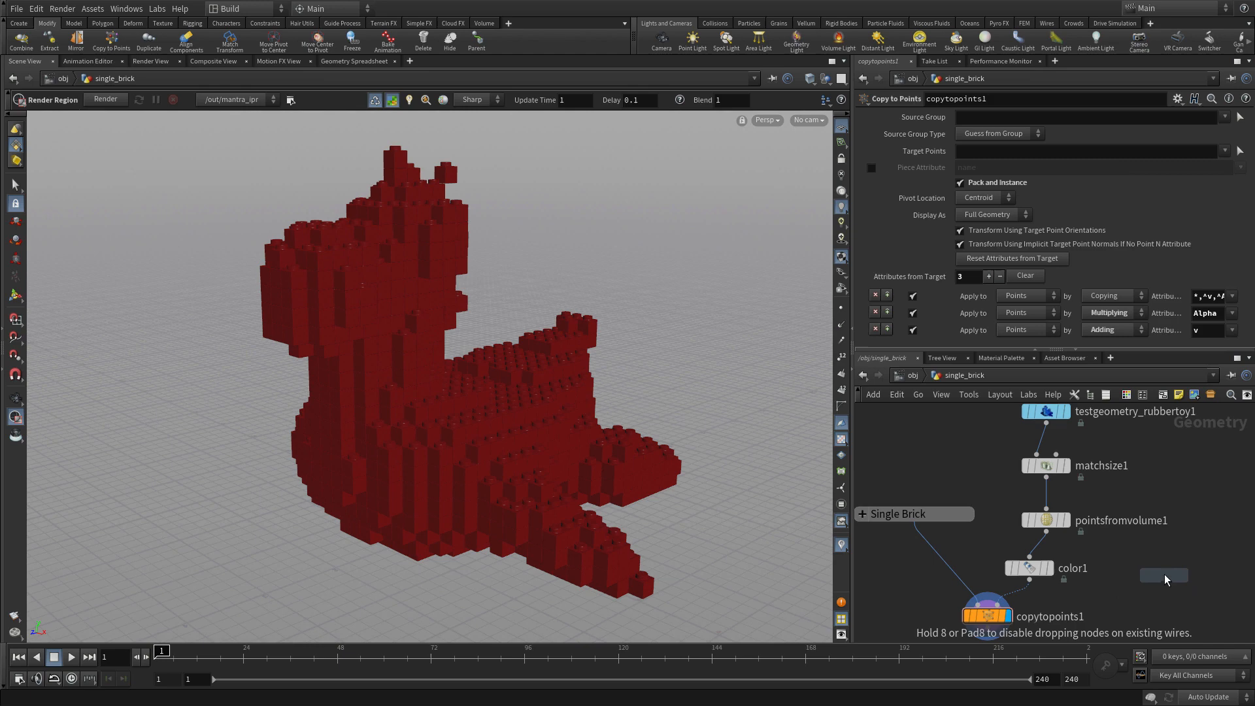
- Create a material network holding a Principled Shader from the palette, renamed brick_mat
click(1164, 576)
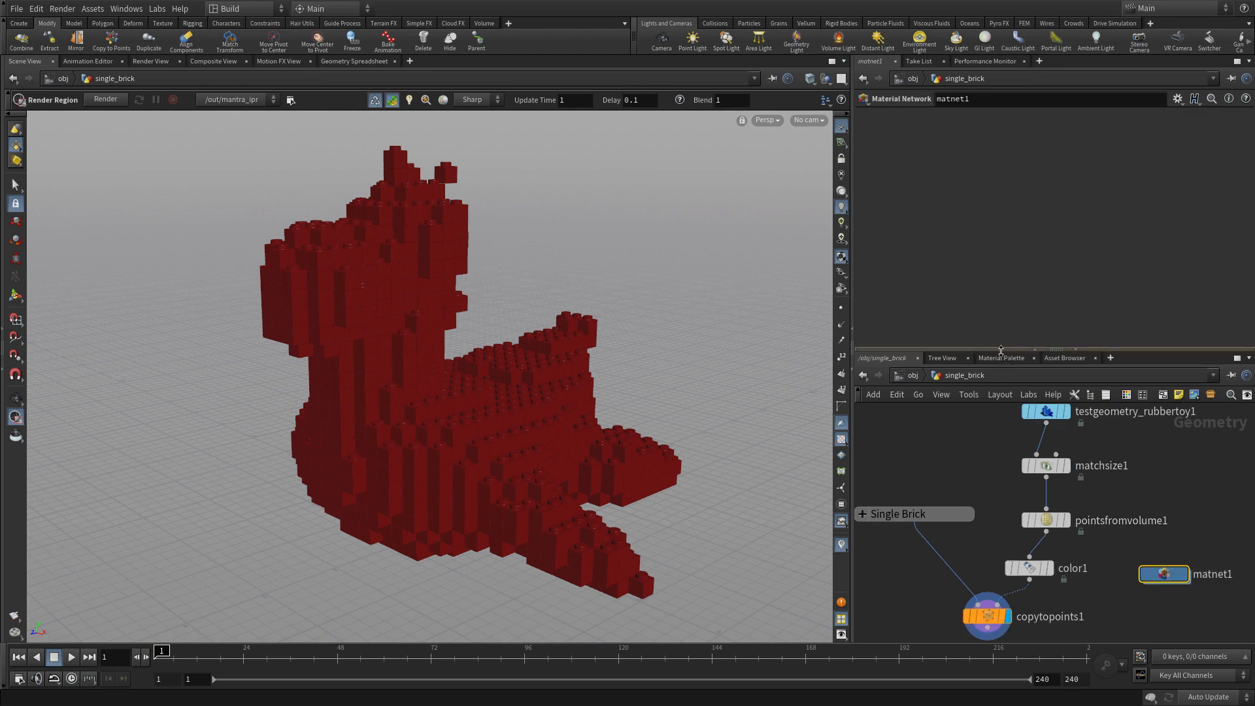
click(1002, 357)
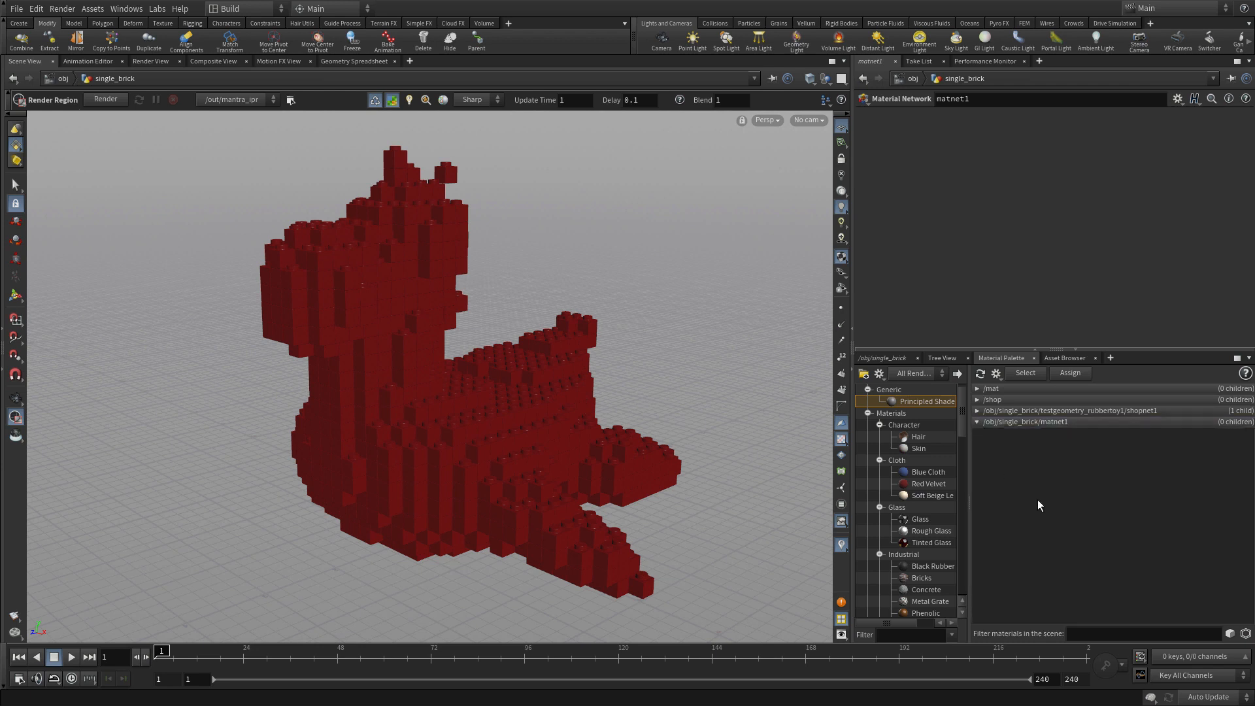
mouse_move(1027, 476)
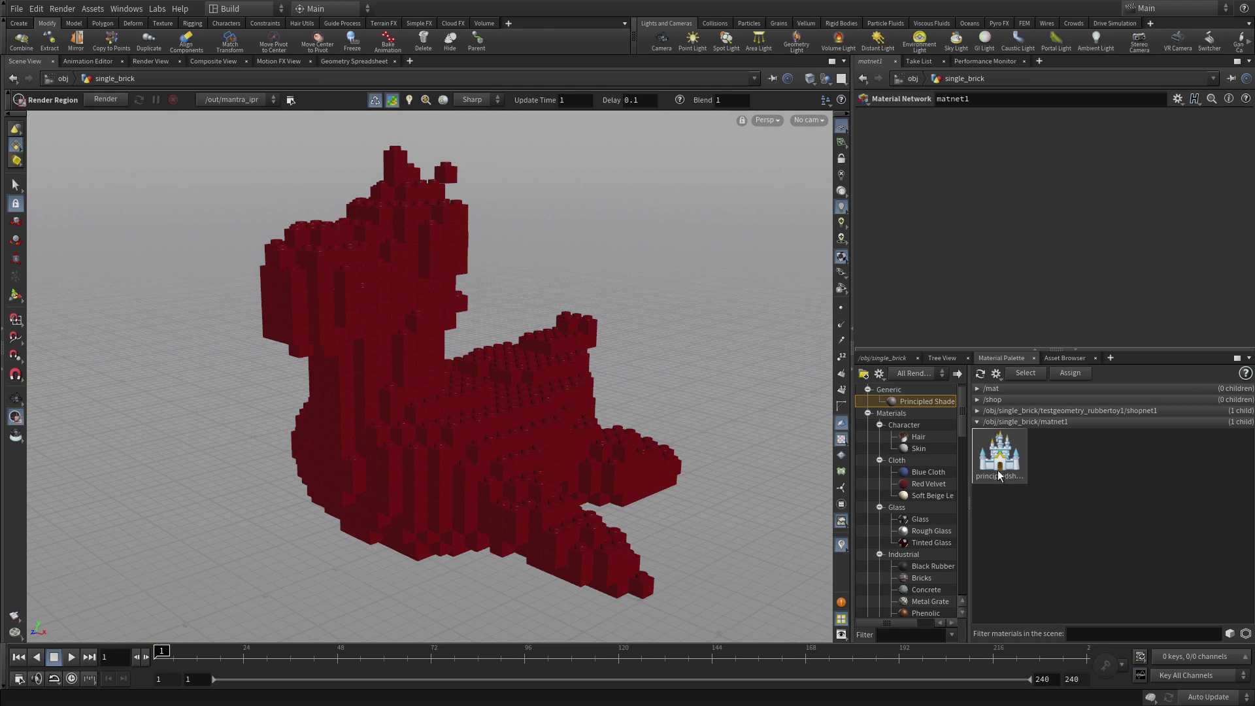
double_click(998, 454)
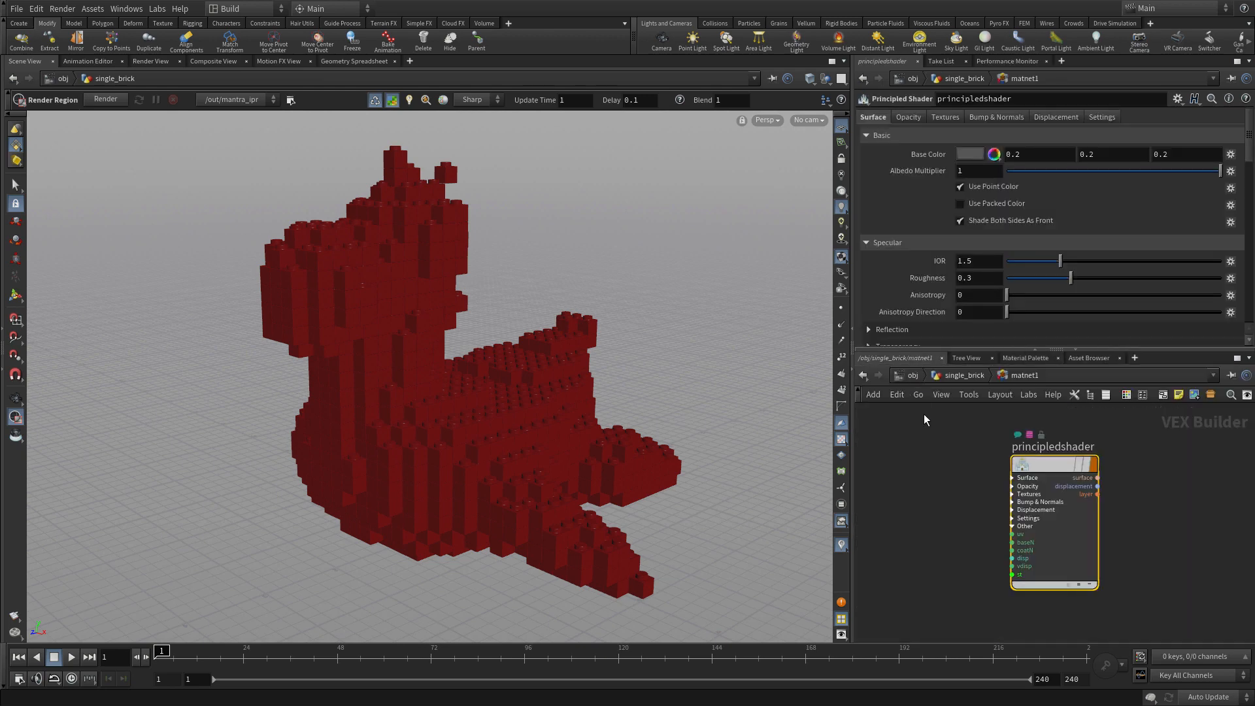
double_click(1052, 446)
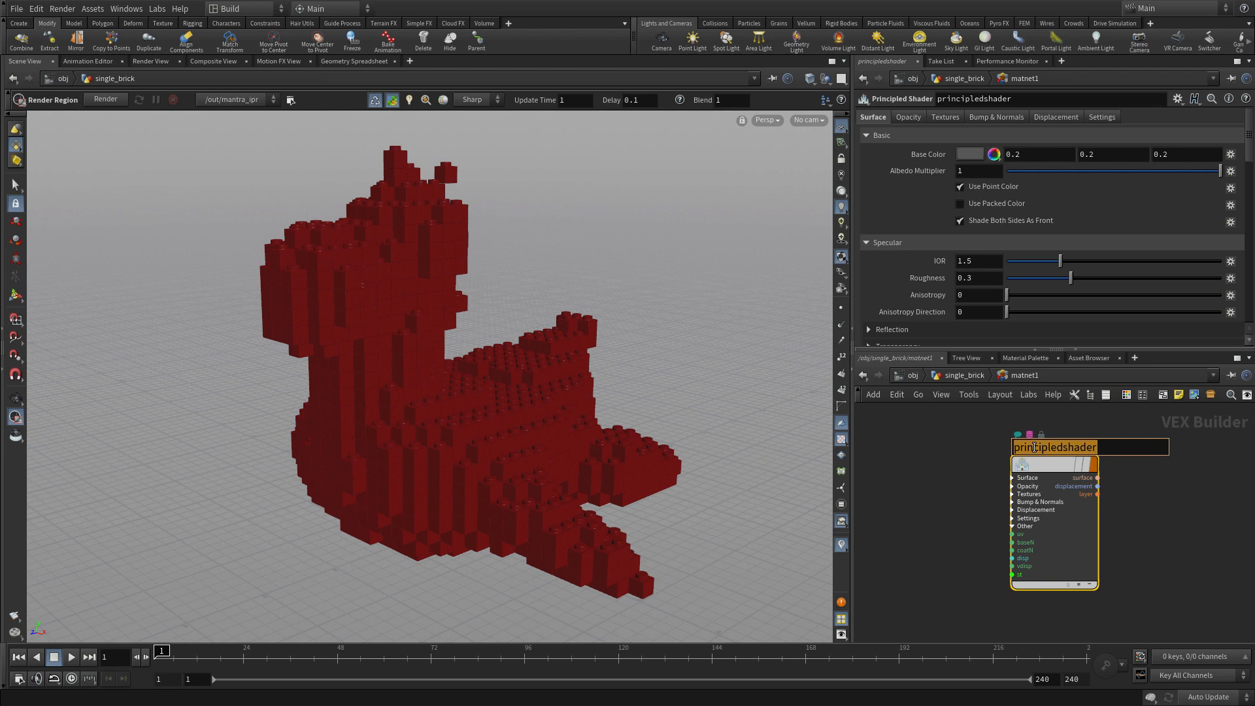
text(brick_mat)
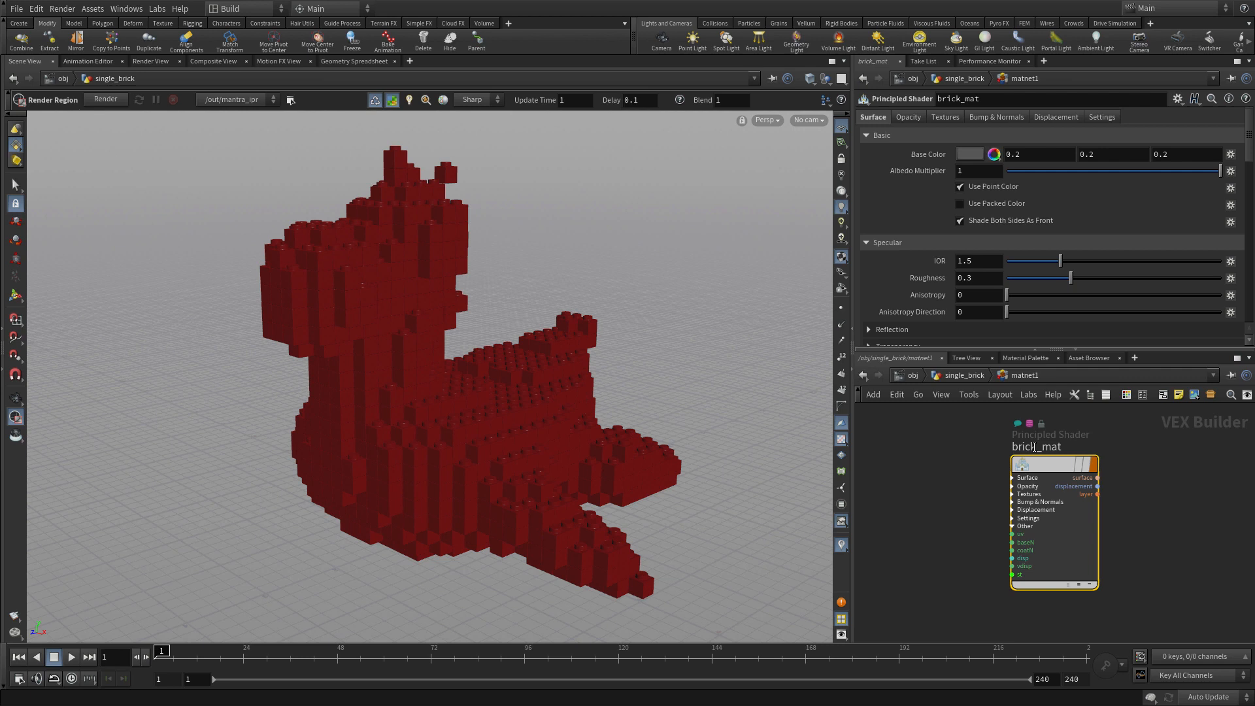
mouse_move(1027, 463)
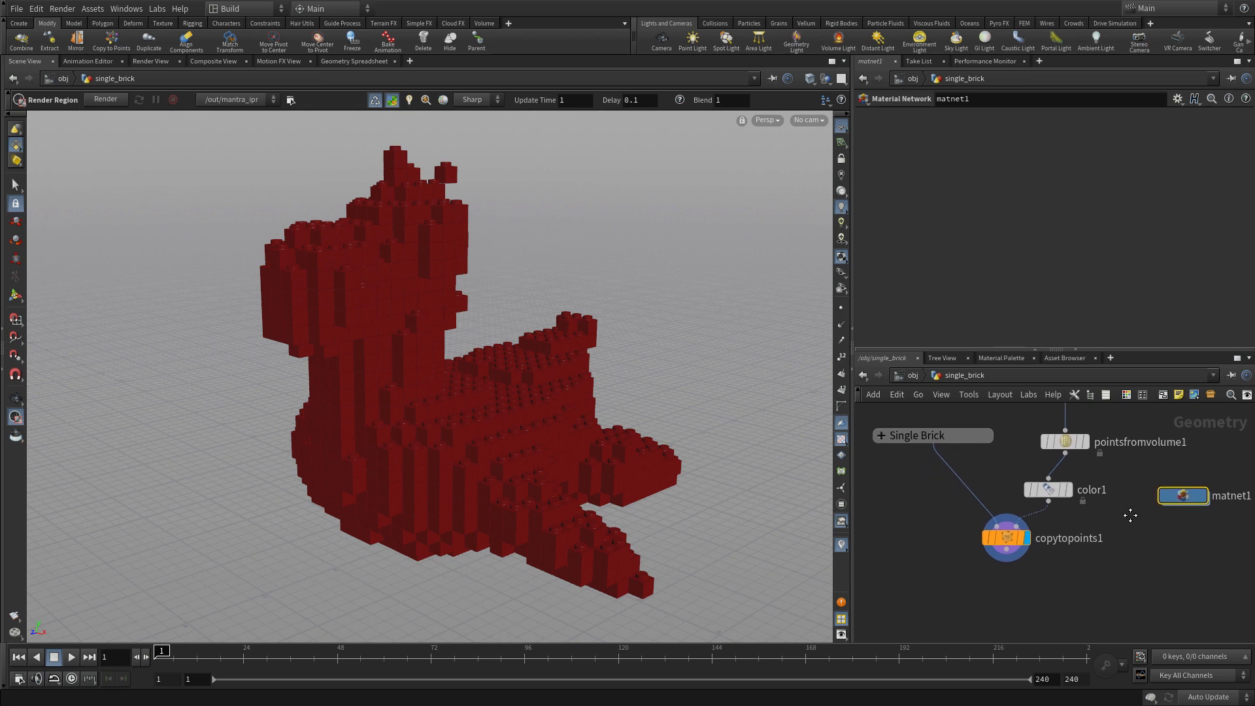
- Add a Material SOP after copytopoints1 and assign brick_mat to it
key(Tab)
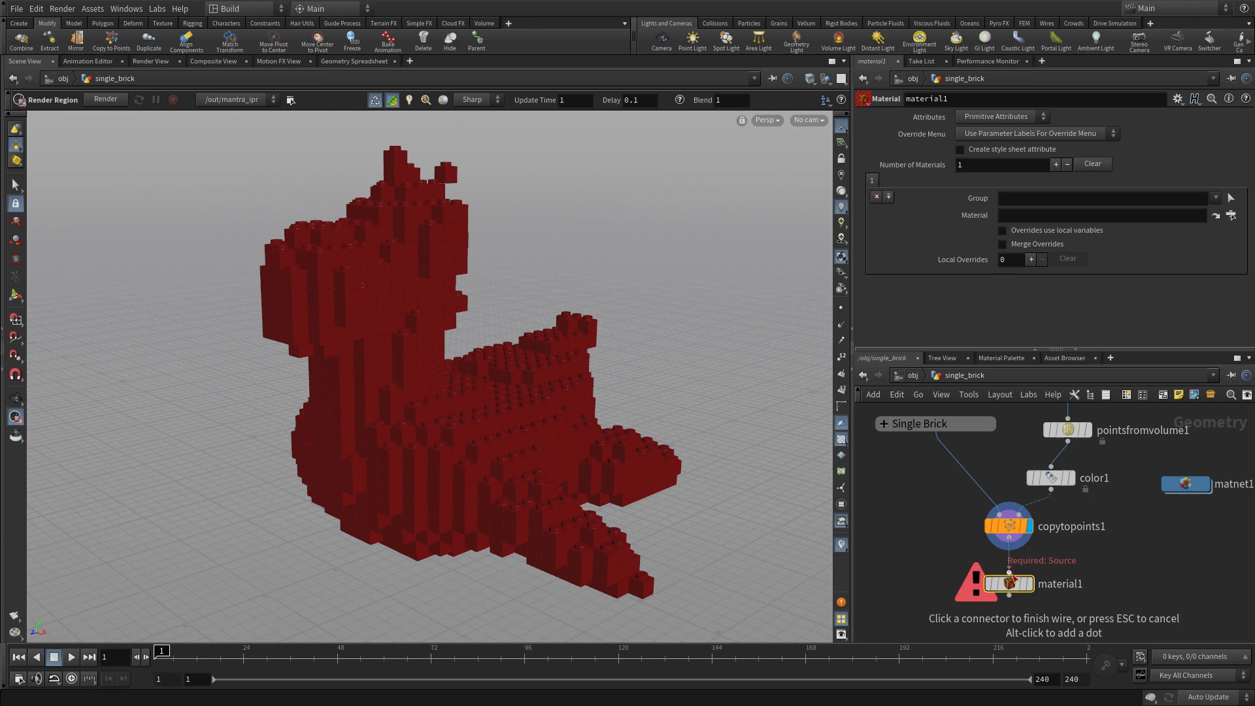
click(1023, 538)
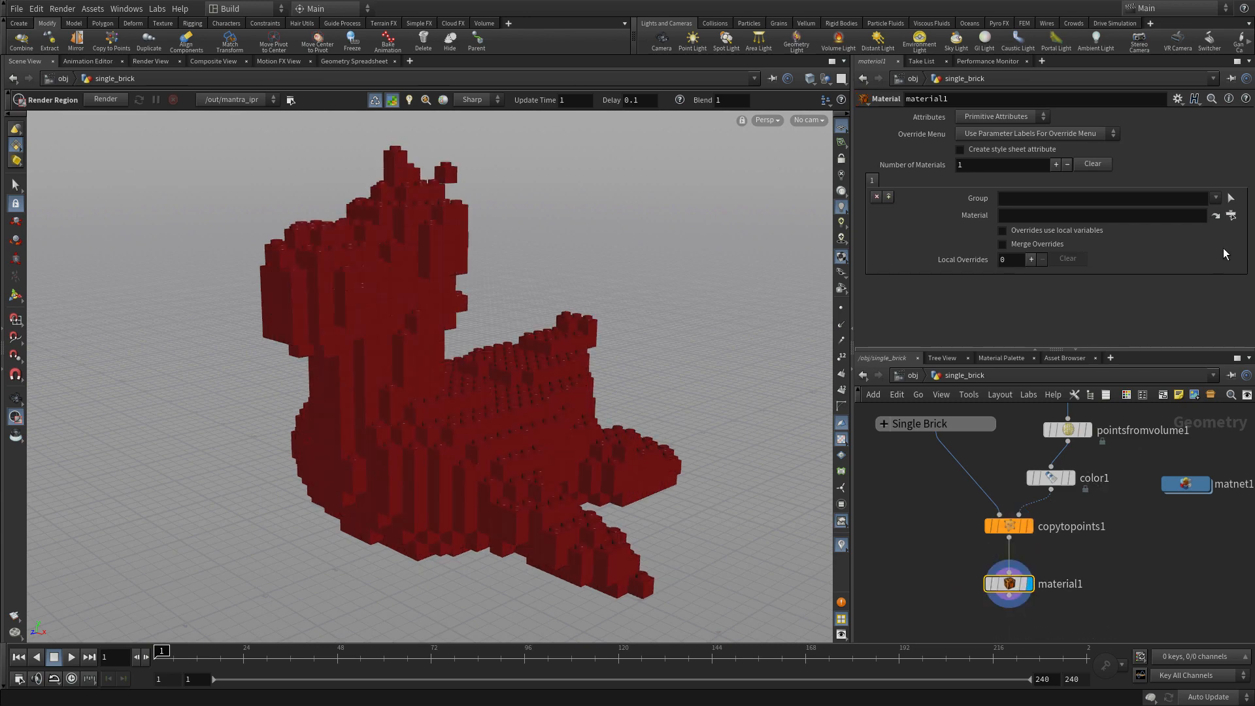
click(1231, 215)
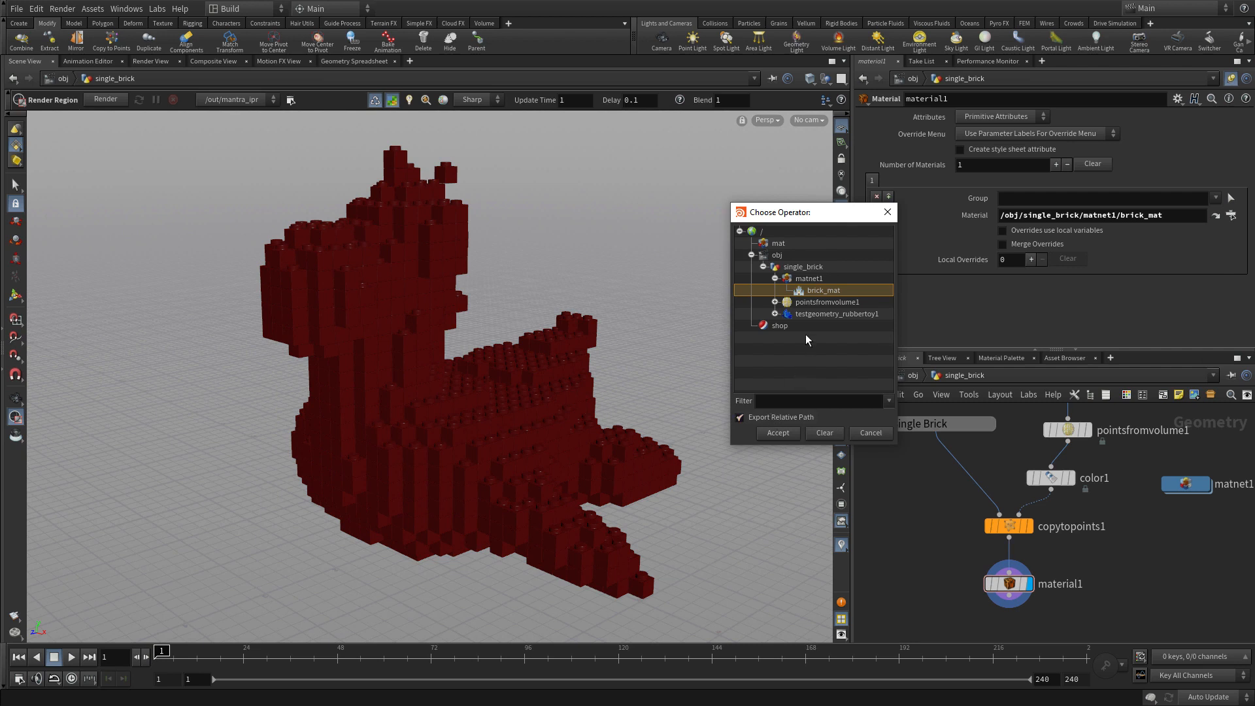
mouse_move(812, 445)
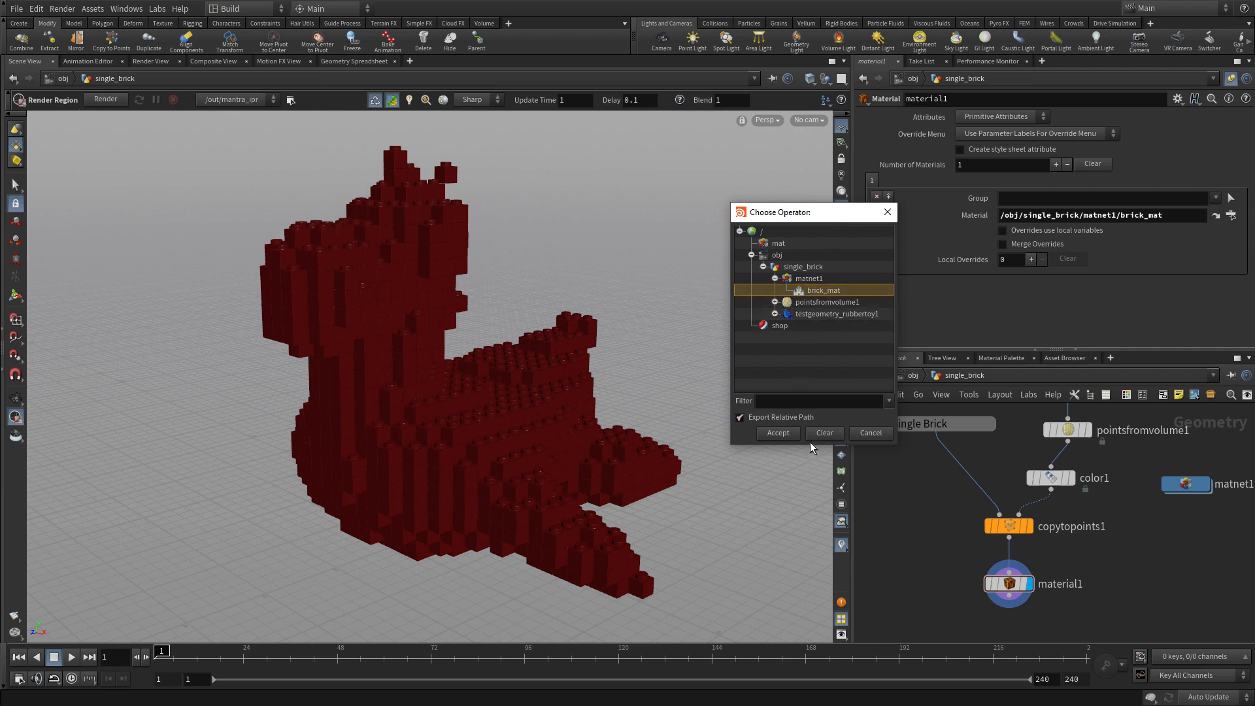
click(777, 432)
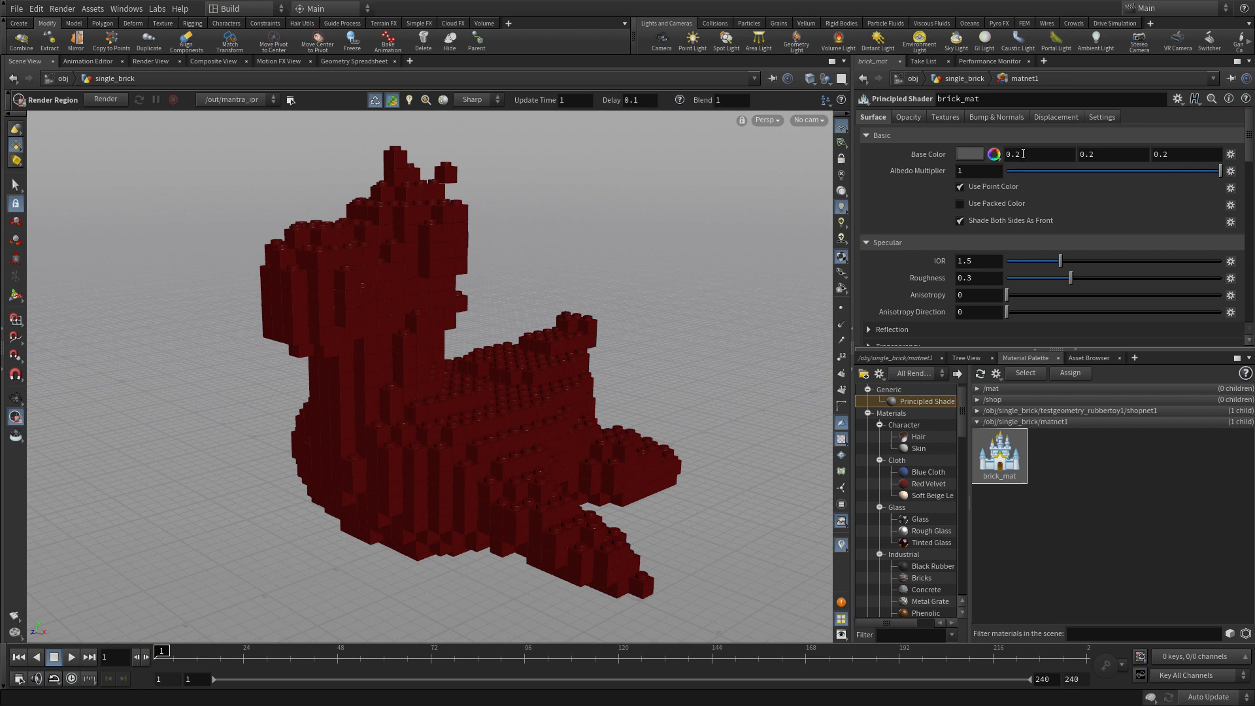
- Give brick_mat a 0.5 0.5 0.5 base colour with Use Packed Color on, then clear the render region
click(1034, 154)
text(.5)
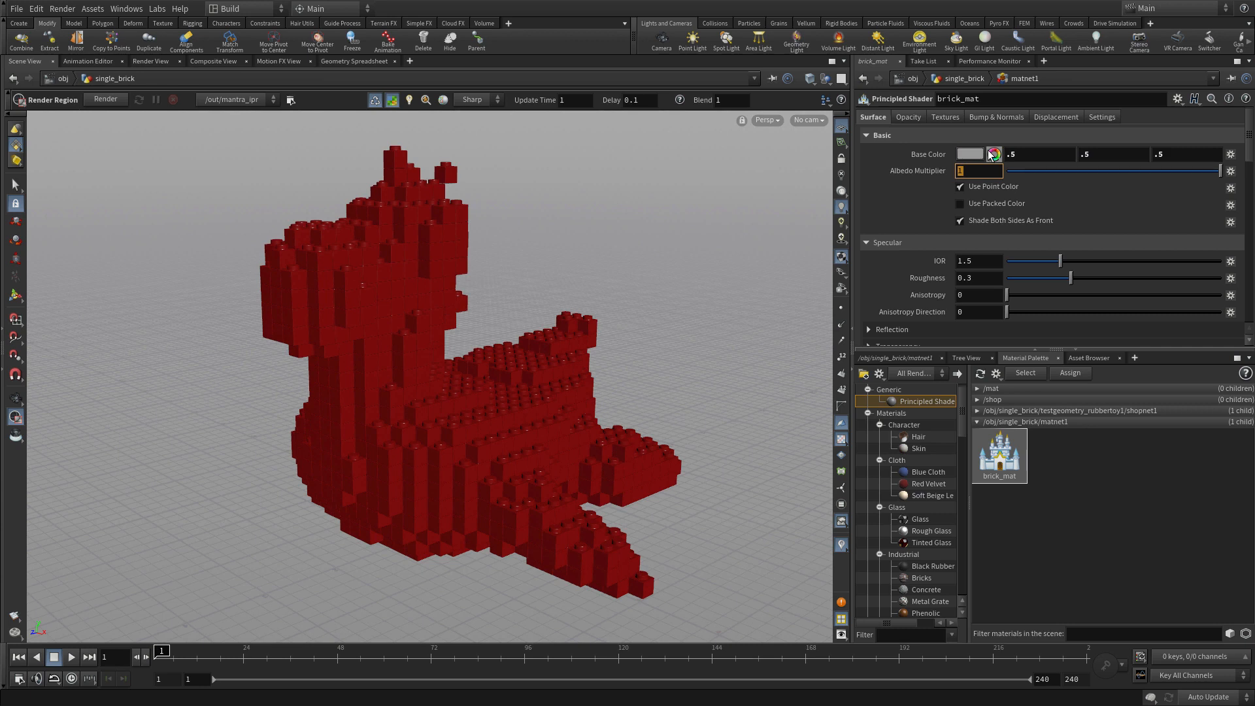
click(959, 203)
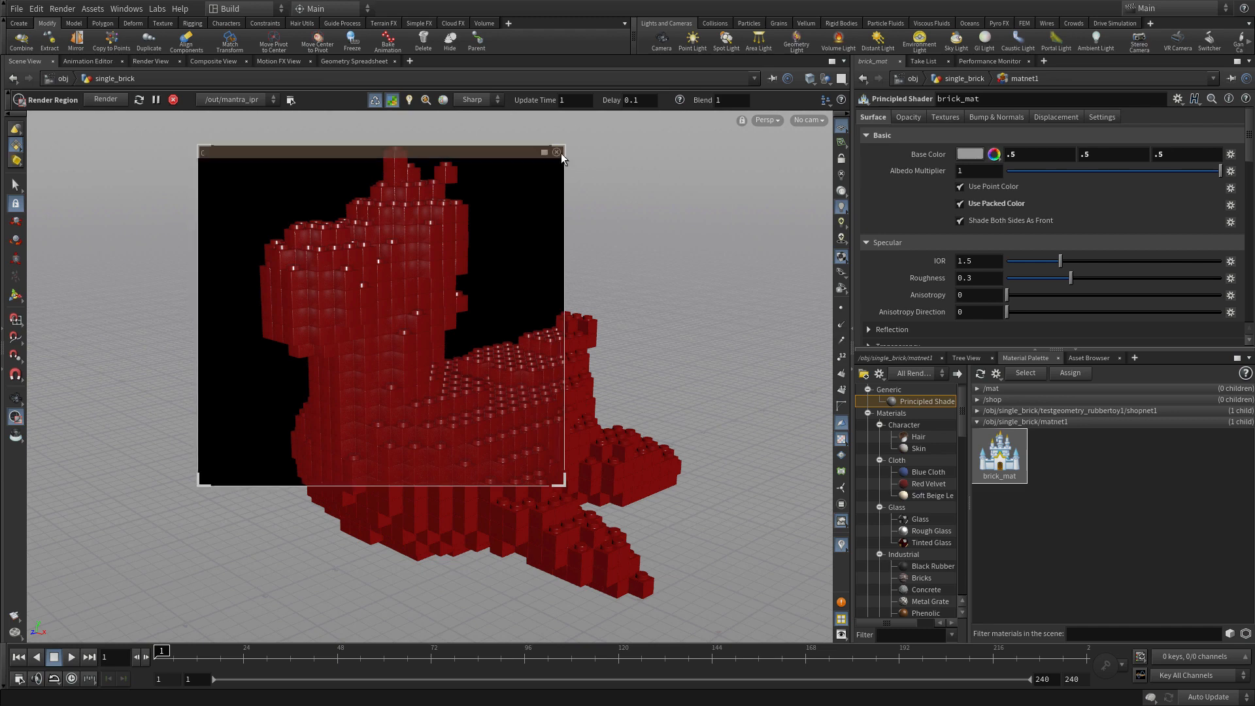
click(557, 151)
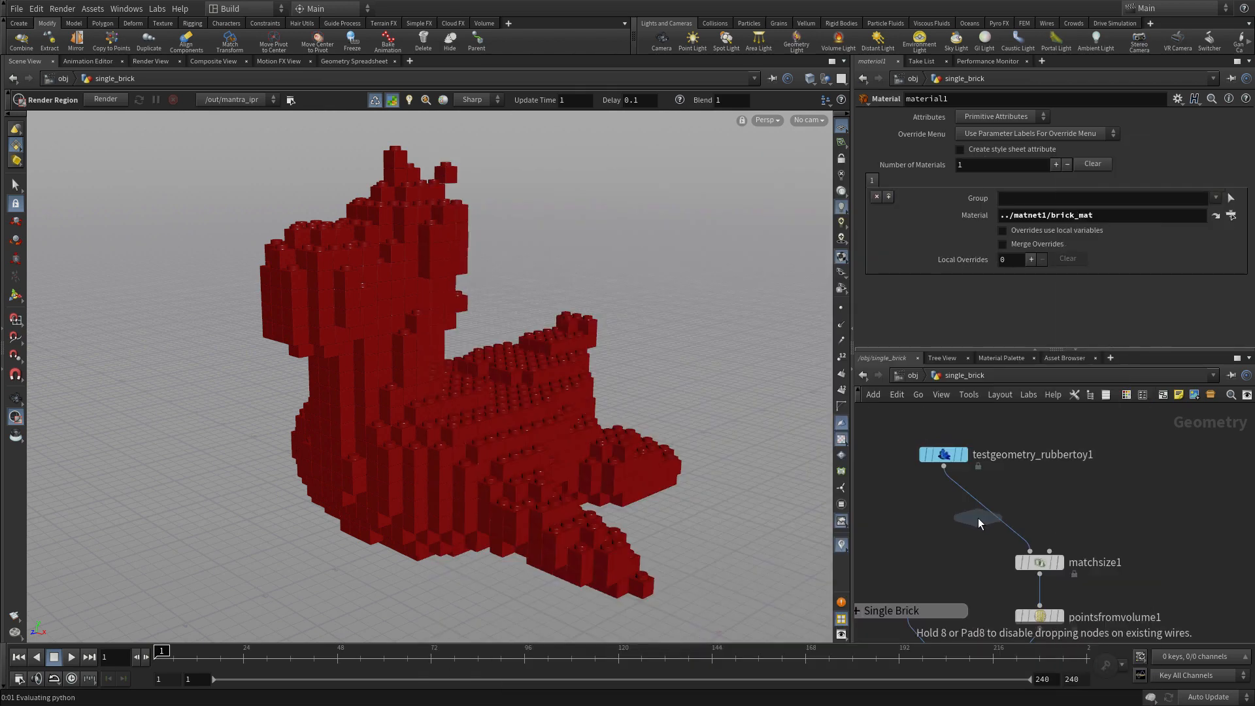
- Insert a Switch below testgeometry_rubbertoy1 and add a Platonic Solids node set to Utah Teapot
click(978, 520)
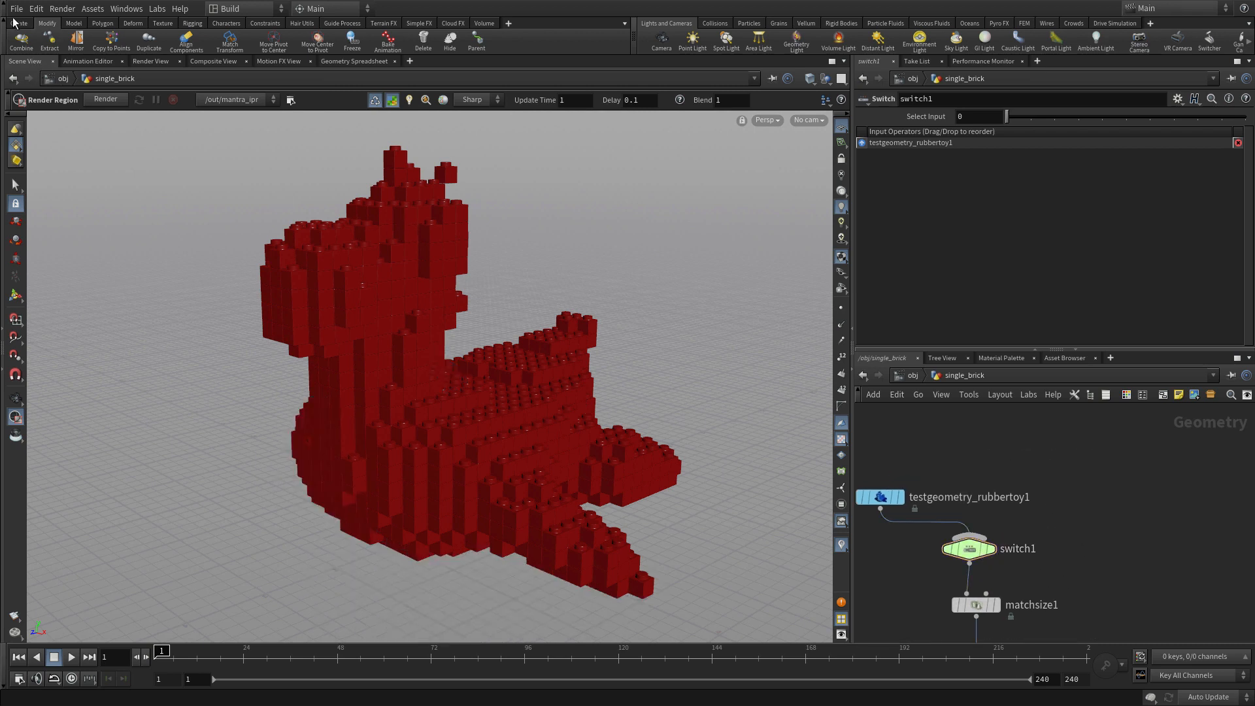
click(16, 24)
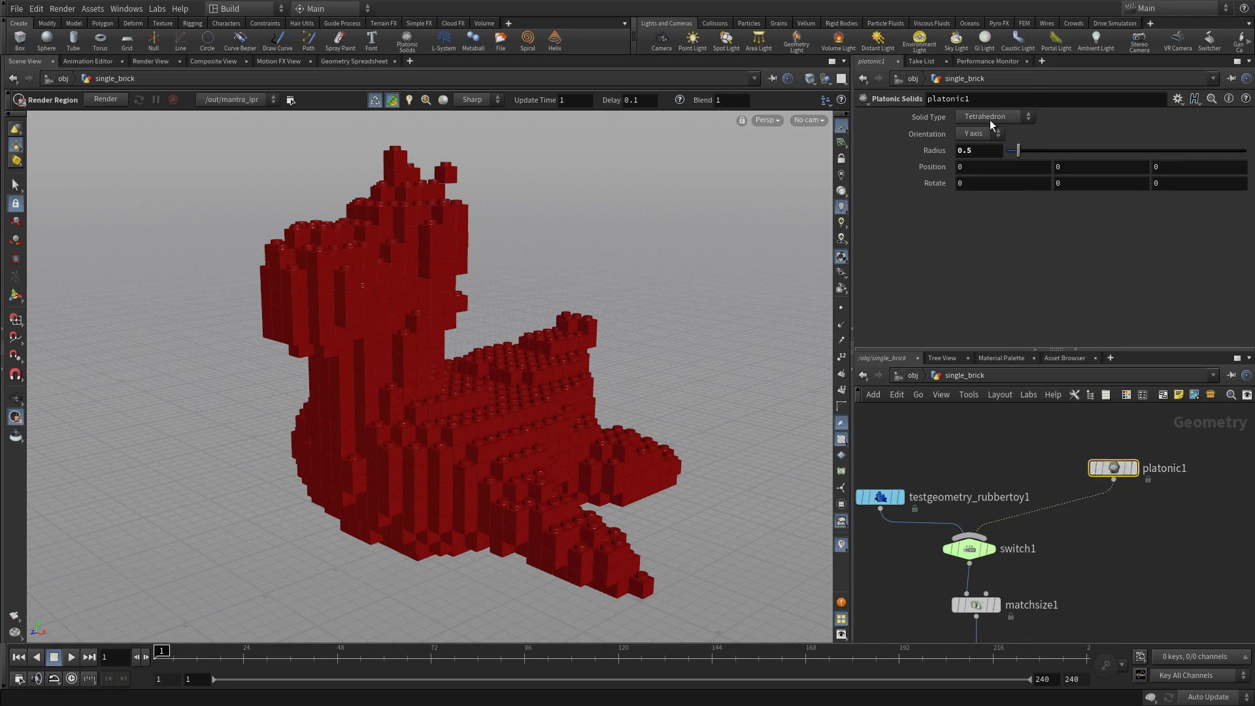
click(993, 116)
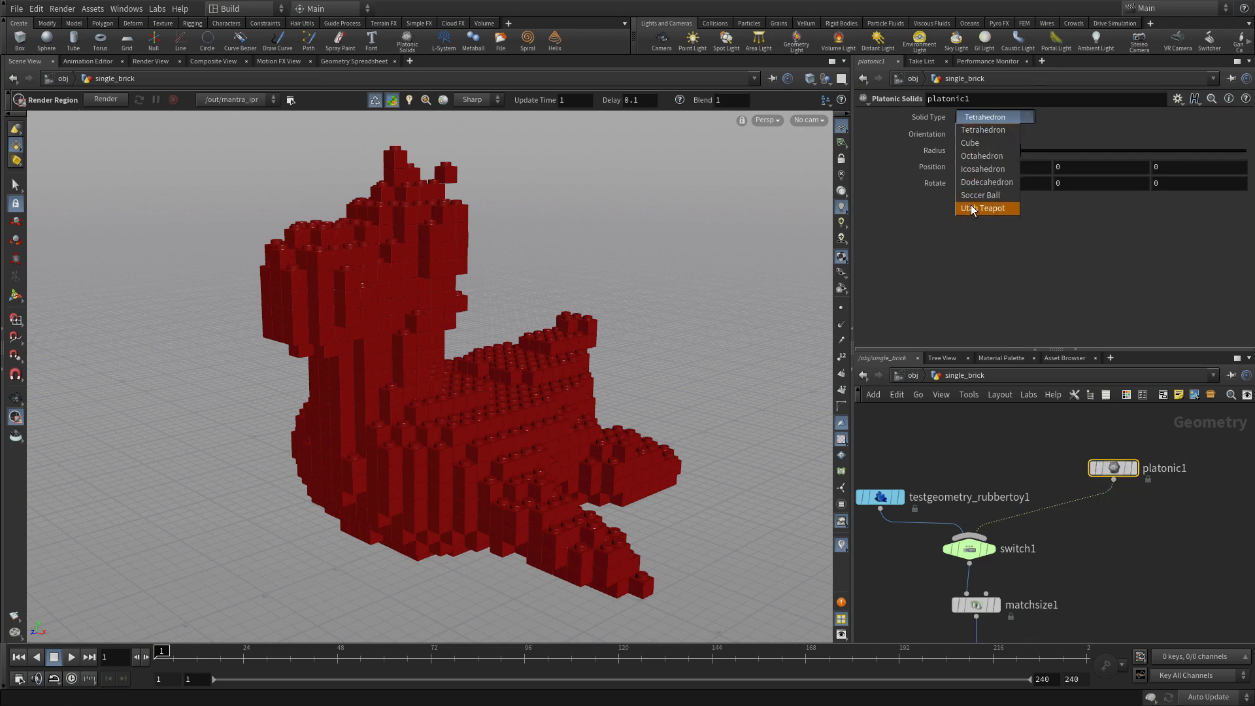
click(983, 208)
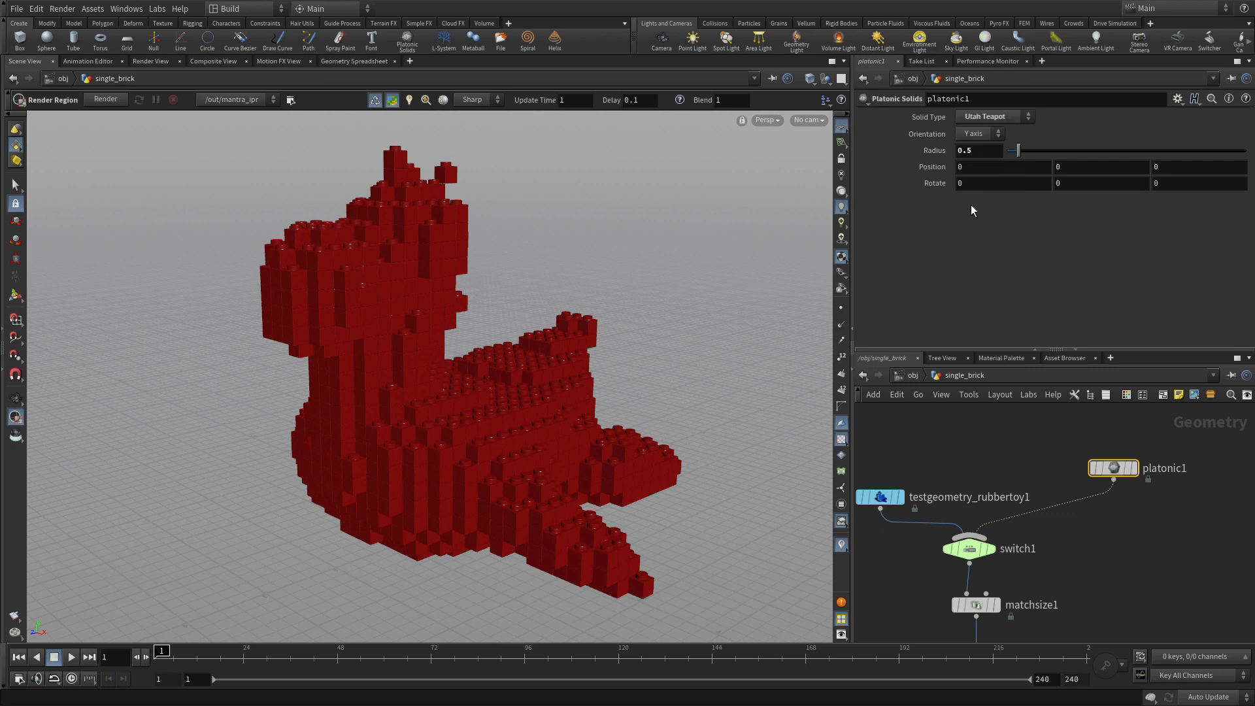
click(978, 151)
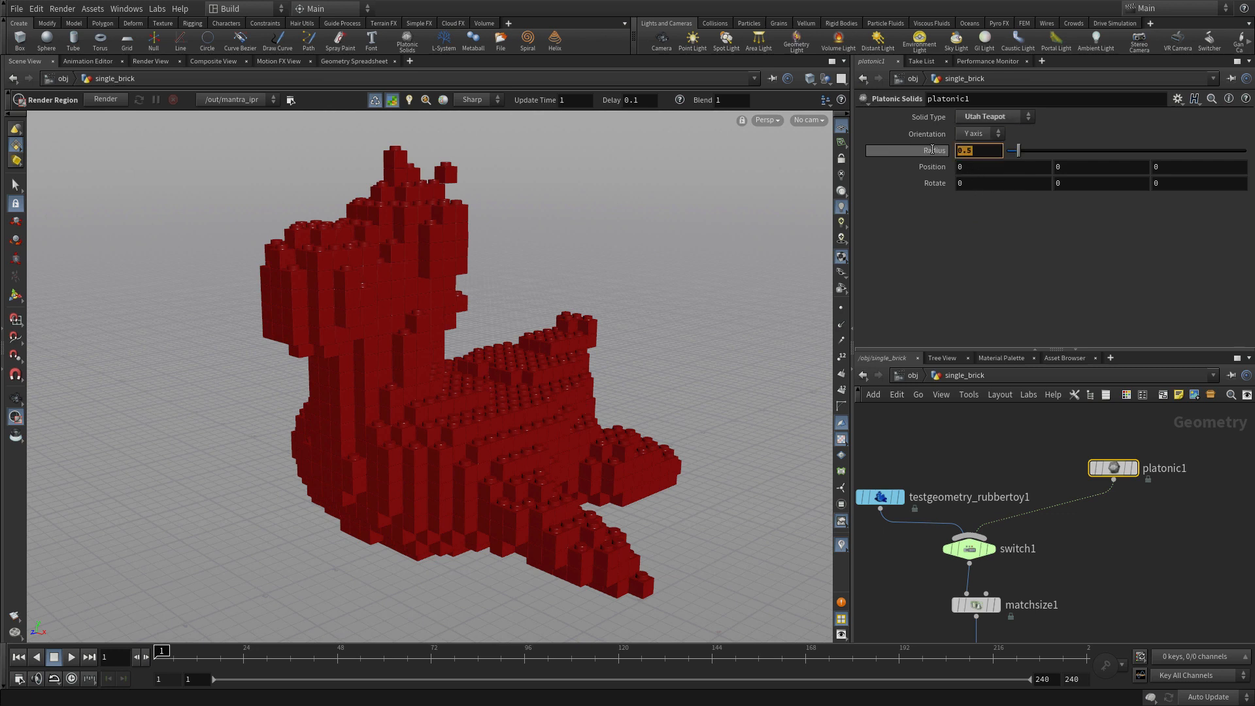